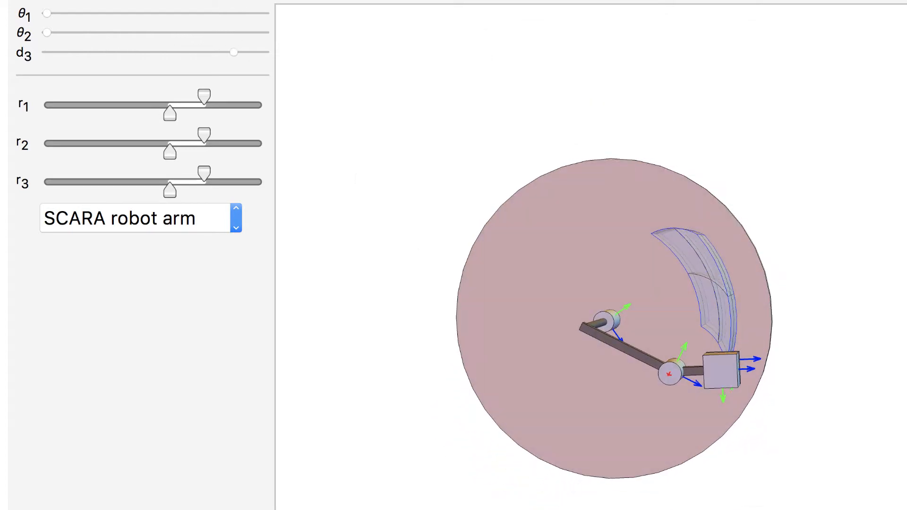
# - Orbit the SCARA arm view, then switch the demo to the planar robot arm
pyautogui.moveTo(46, 15); pyautogui.dragTo(160, 16)
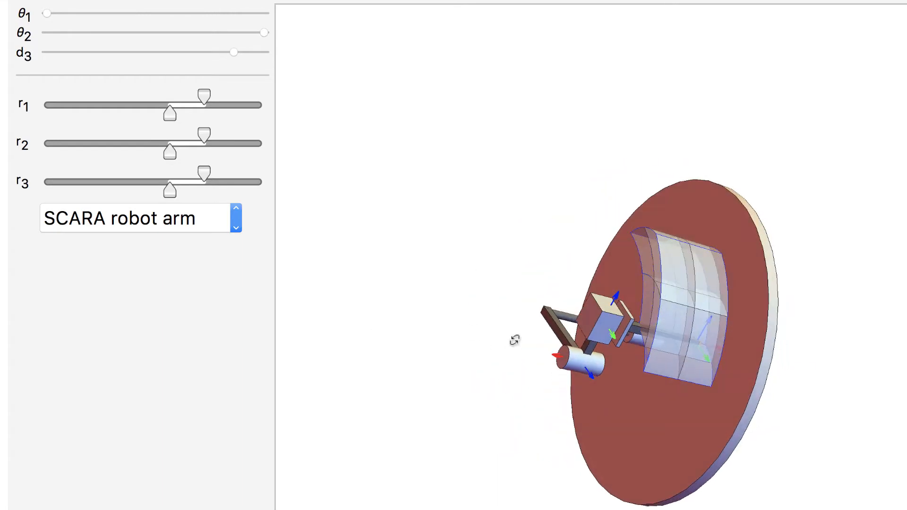
pyautogui.click(139, 218)
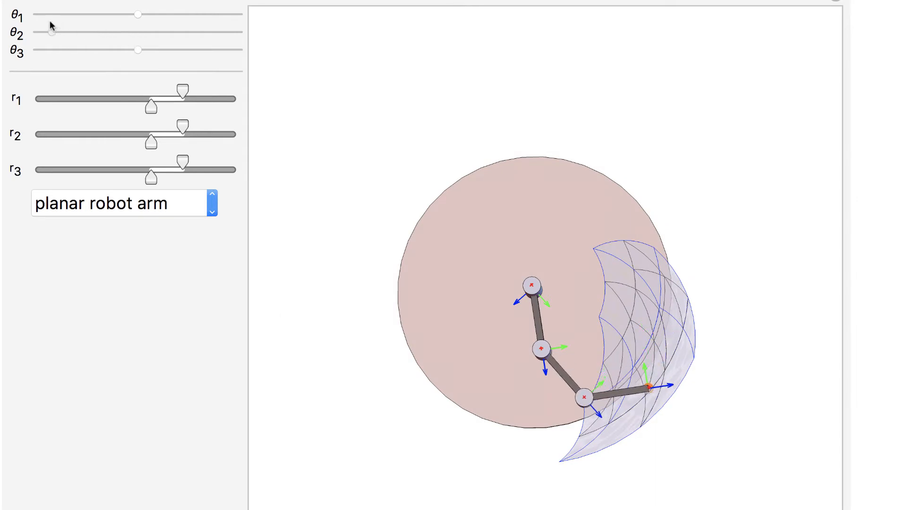
# - Briefly try the linear arm type, then settle on the cylindrical robot arm
pyautogui.click(121, 203)
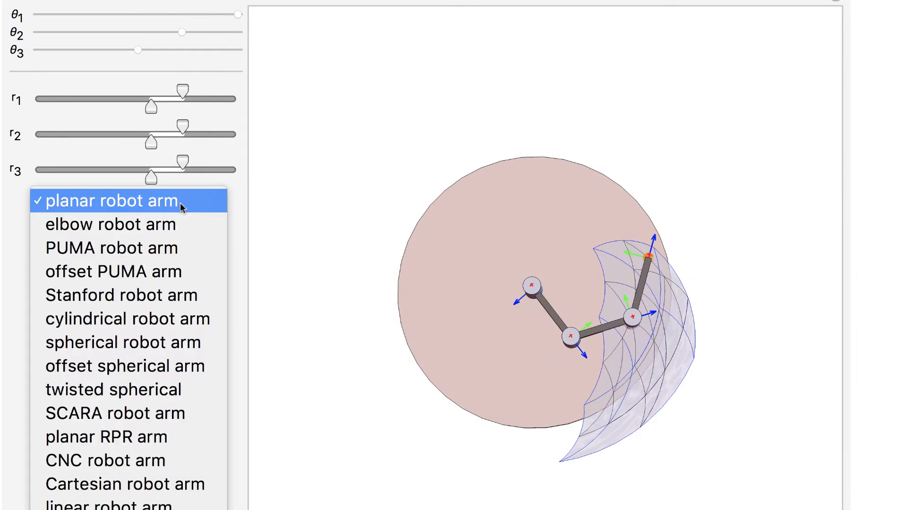
pyautogui.click(120, 295)
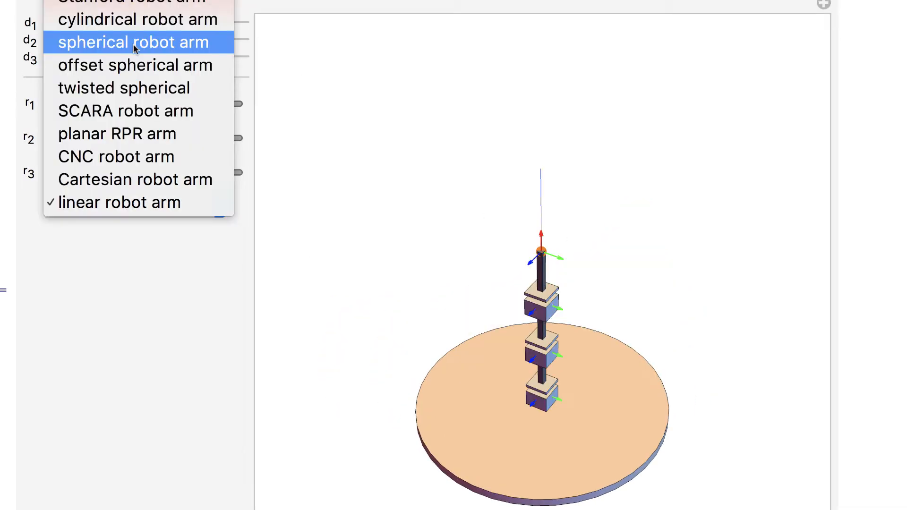
pyautogui.click(138, 18)
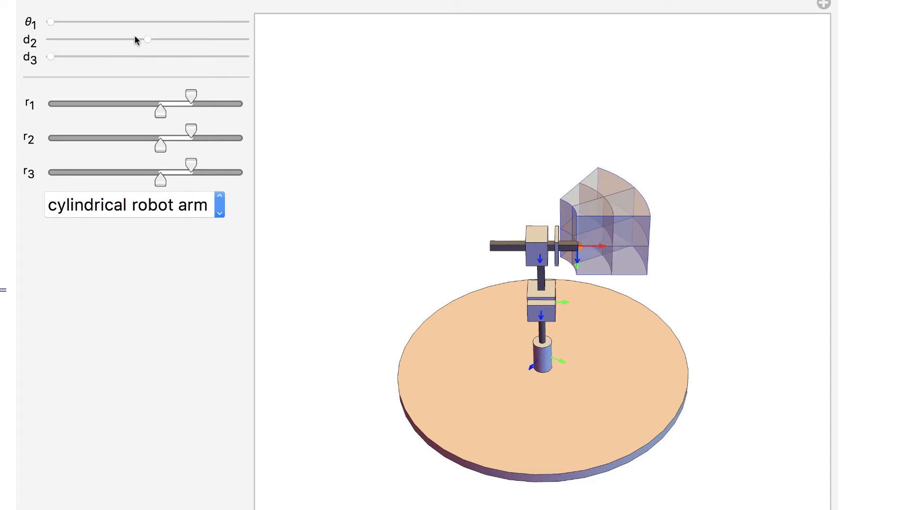
# - Set the cylindrical arm's joints mid-range and extend the first joint's range to maximum
pyautogui.moveTo(147, 39); pyautogui.dragTo(244, 39)
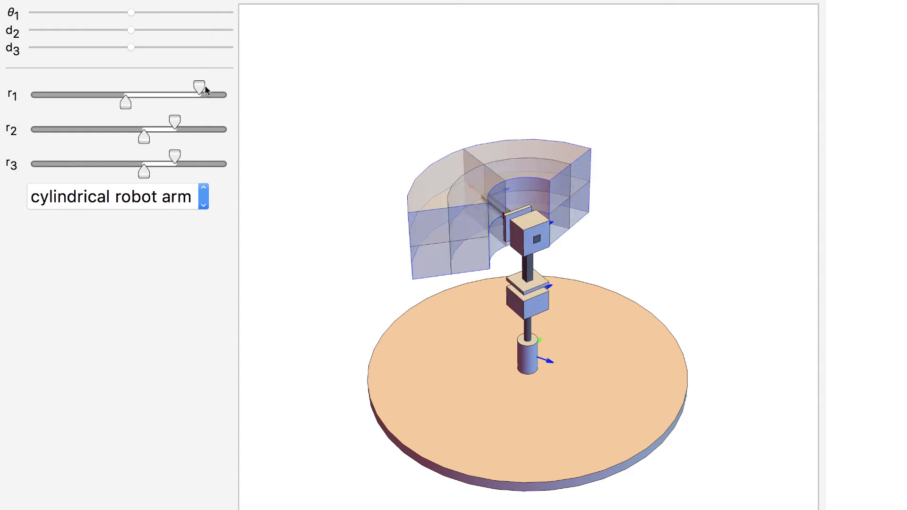
pyautogui.moveTo(174, 120); pyautogui.dragTo(209, 120)
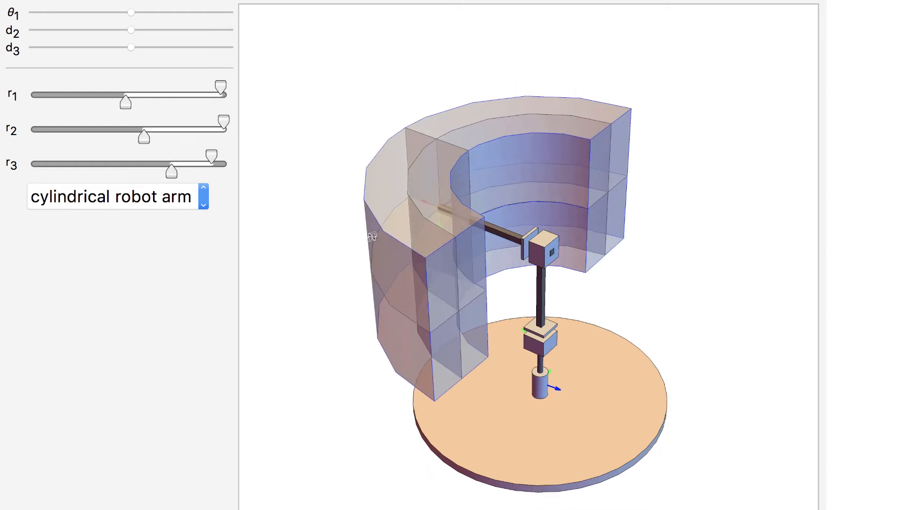
pyautogui.click(116, 196)
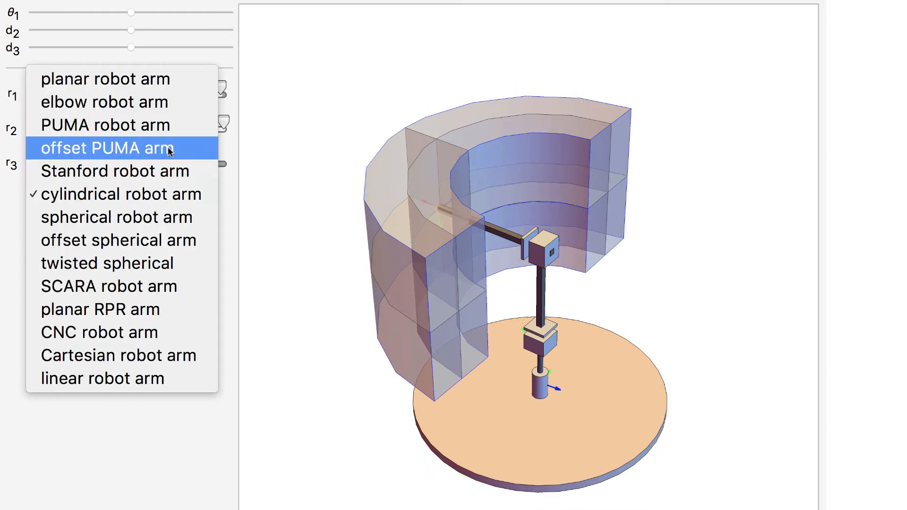
# - Show the spherical arm, widen its first and second joint ranges, and fully extend the sliding link
pyautogui.click(115, 216)
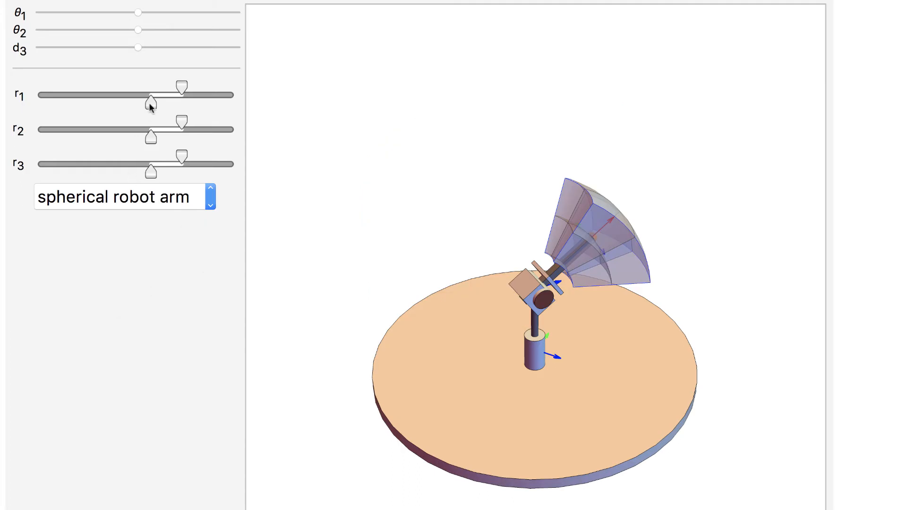
pyautogui.moveTo(150, 103); pyautogui.dragTo(122, 103)
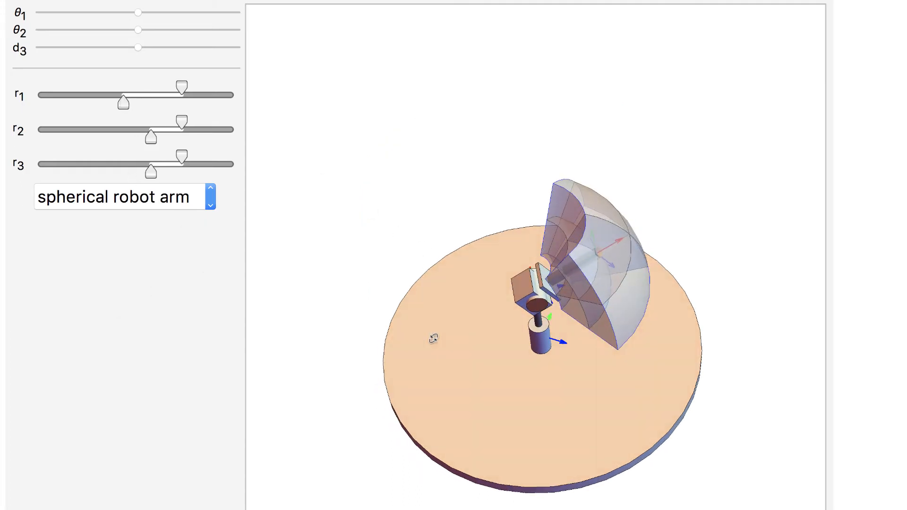
pyautogui.moveTo(137, 47); pyautogui.dragTo(157, 47)
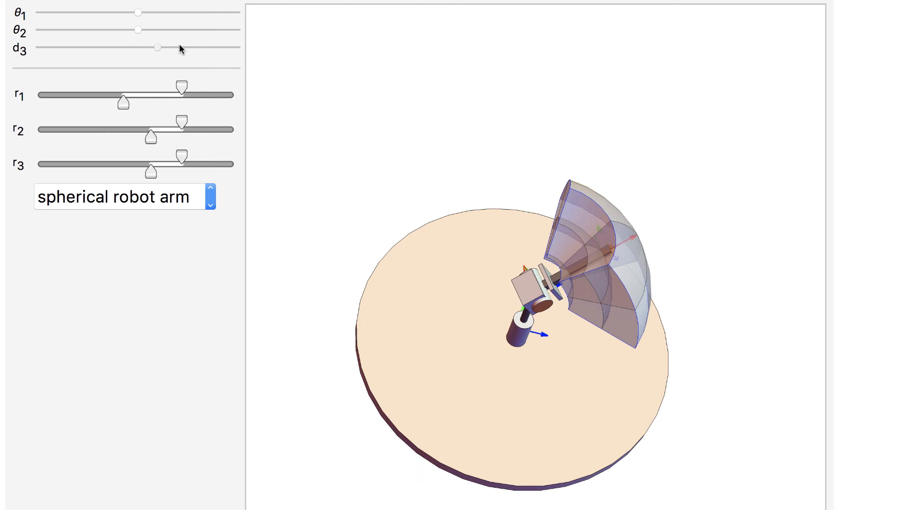
pyautogui.moveTo(156, 47); pyautogui.dragTo(235, 48)
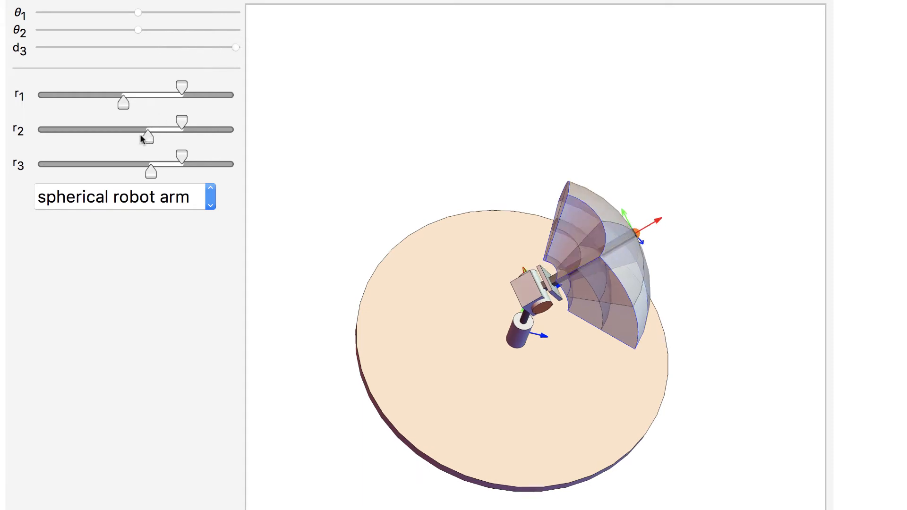
pyautogui.moveTo(144, 136); pyautogui.dragTo(90, 136)
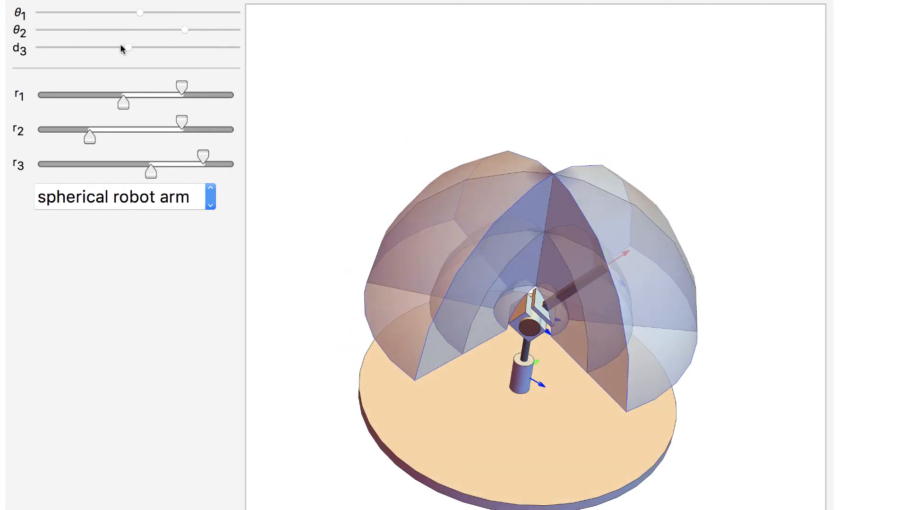
# - Pull the sliding link partway back, narrow the third joint's range, and switch to the PUMA arm
pyautogui.moveTo(122, 48); pyautogui.dragTo(133, 48)
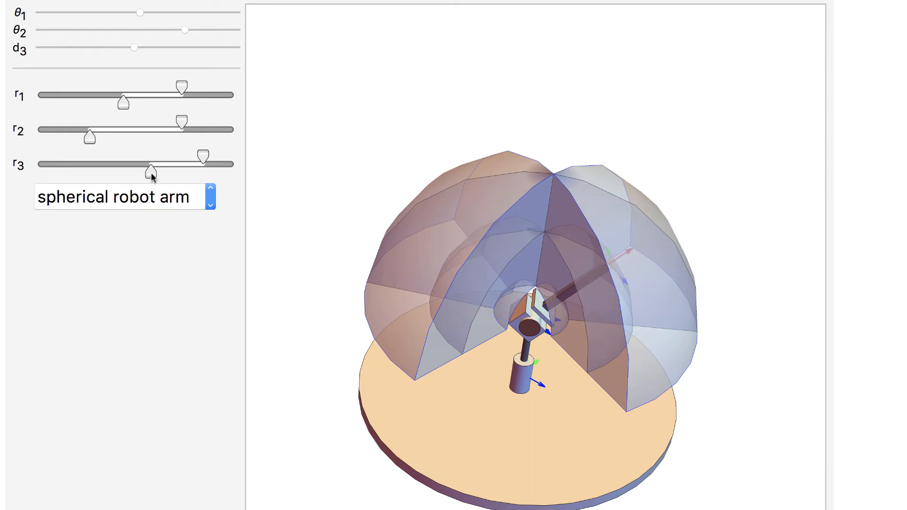
pyautogui.moveTo(151, 173); pyautogui.dragTo(168, 172)
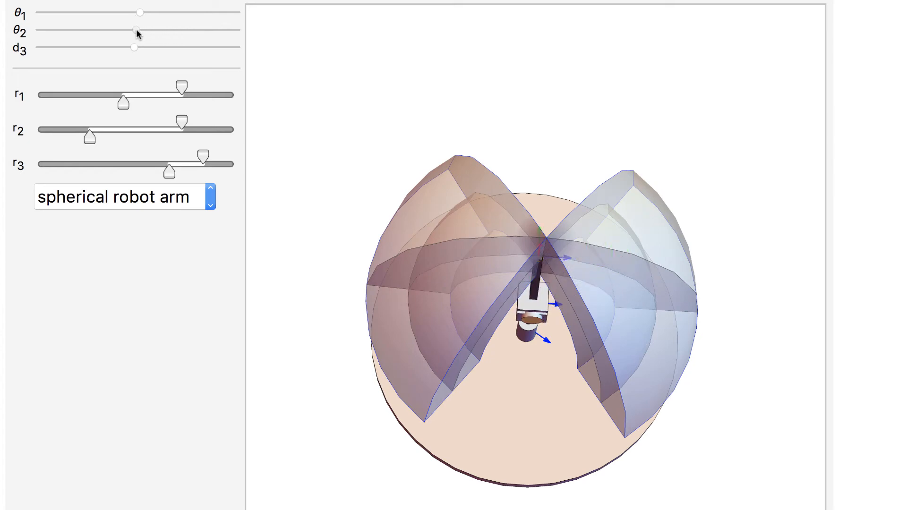
pyautogui.click(210, 206)
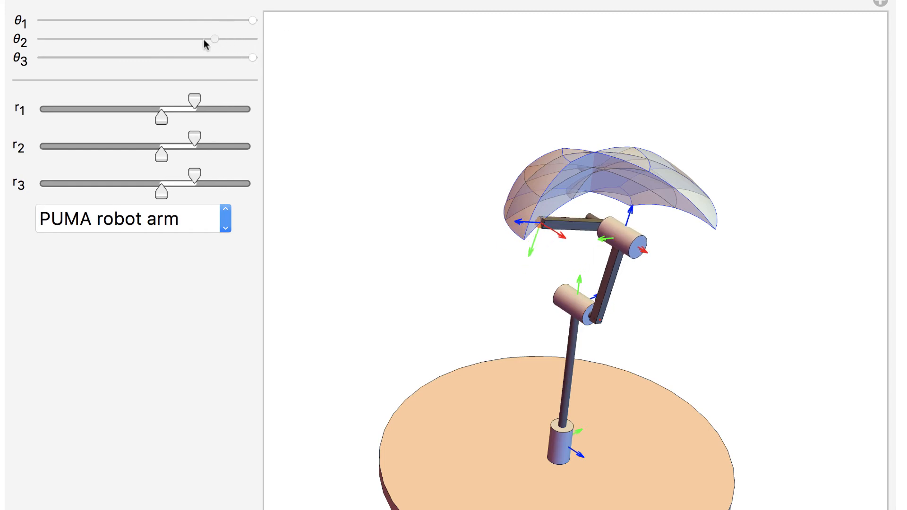
# - Raise the PUMA arm's second joint, slide the CNC arm's axes, then select the Stanford arm
pyautogui.moveTo(211, 38); pyautogui.dragTo(41, 38)
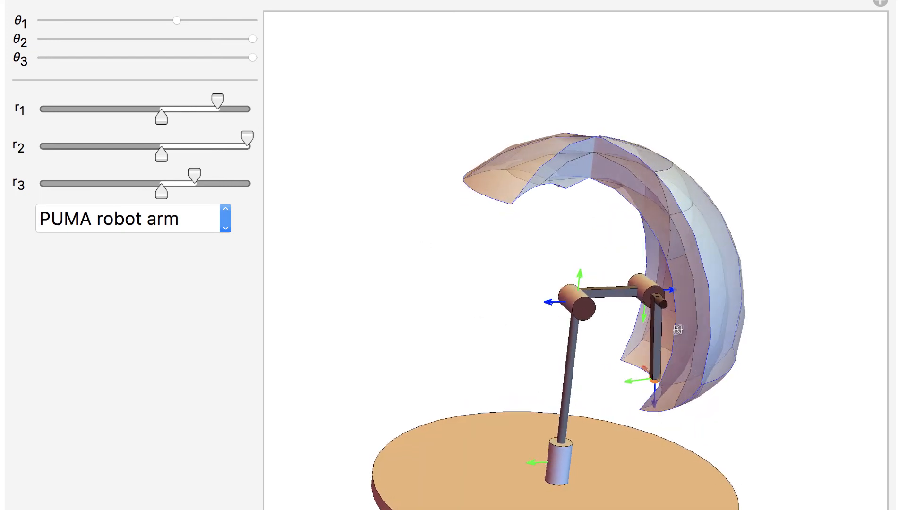
pyautogui.moveTo(251, 57); pyautogui.dragTo(44, 58)
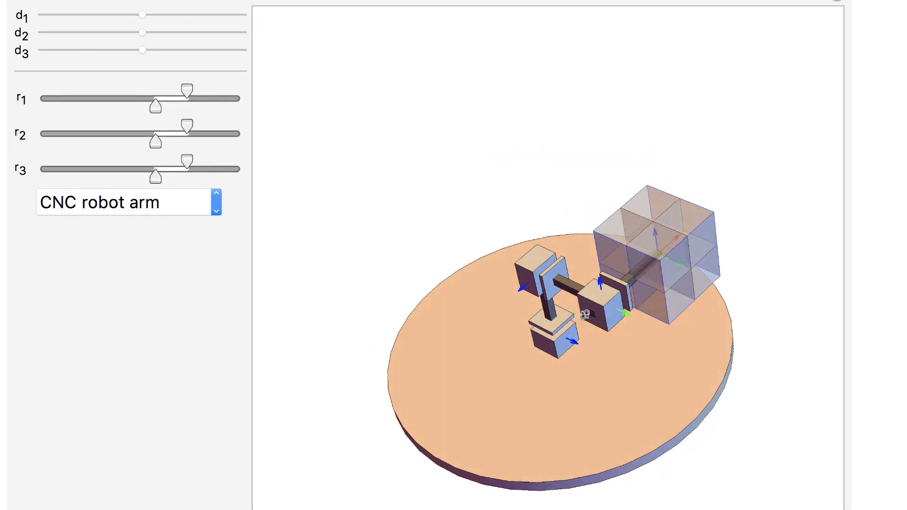
pyautogui.moveTo(142, 14); pyautogui.dragTo(63, 15)
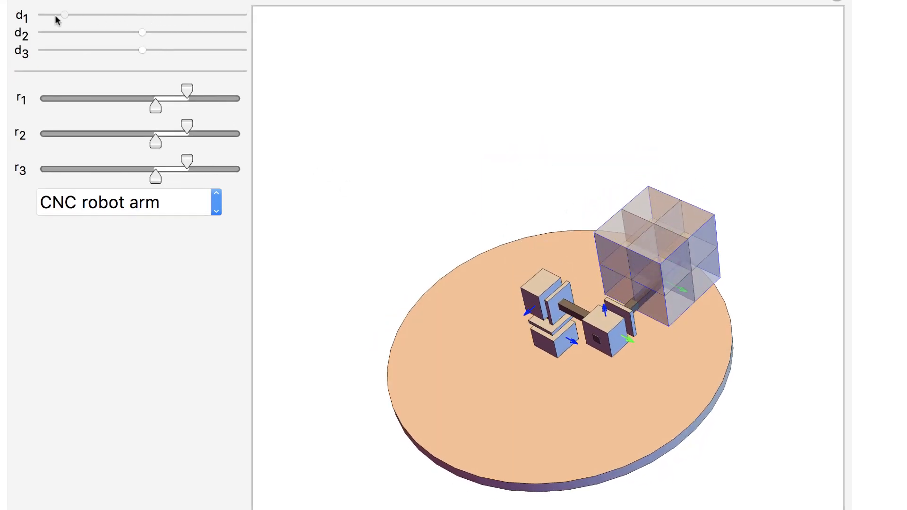
pyautogui.moveTo(64, 16); pyautogui.dragTo(243, 15)
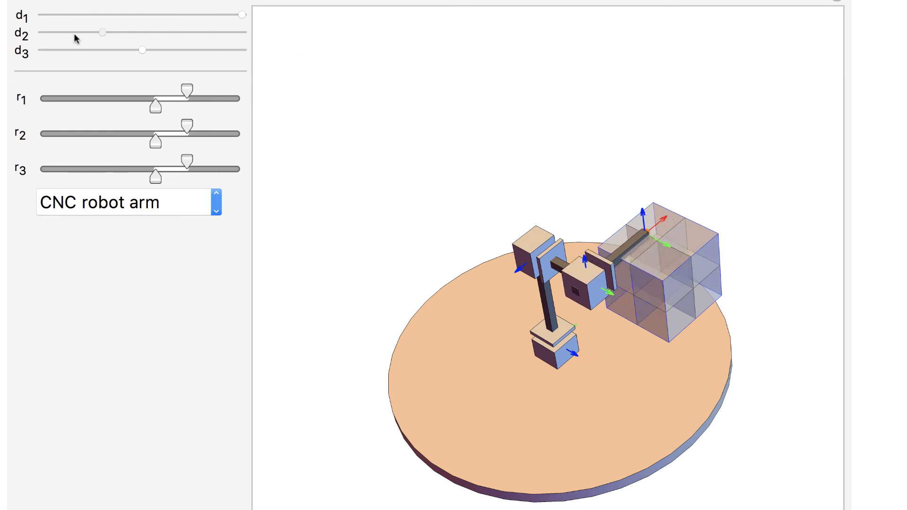
pyautogui.click(122, 203)
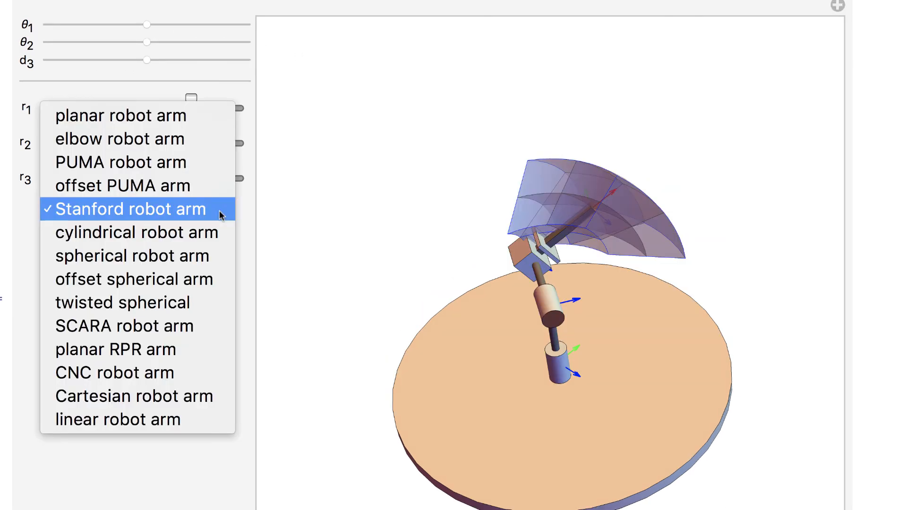
# - Confirm the Stanford arm choice and rotate its θ1 joint further about the base
pyautogui.click(131, 208)
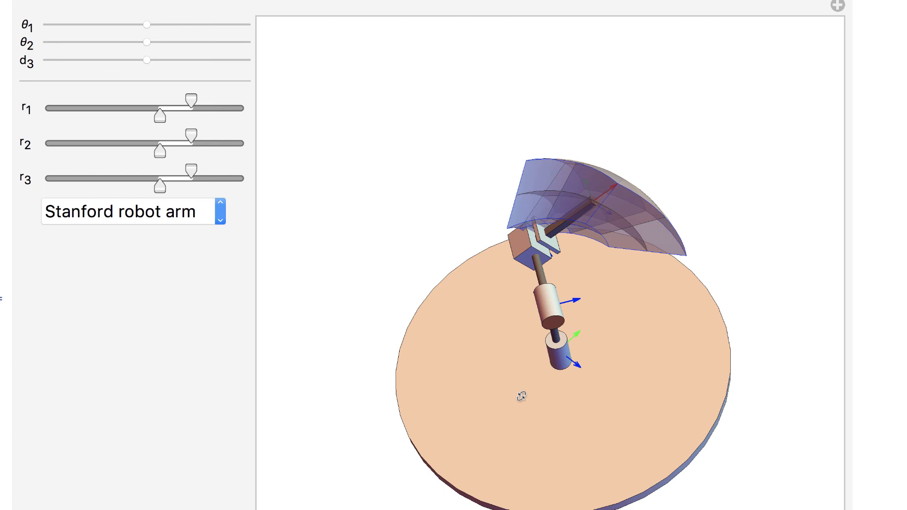
pyautogui.moveTo(145, 25); pyautogui.dragTo(201, 25)
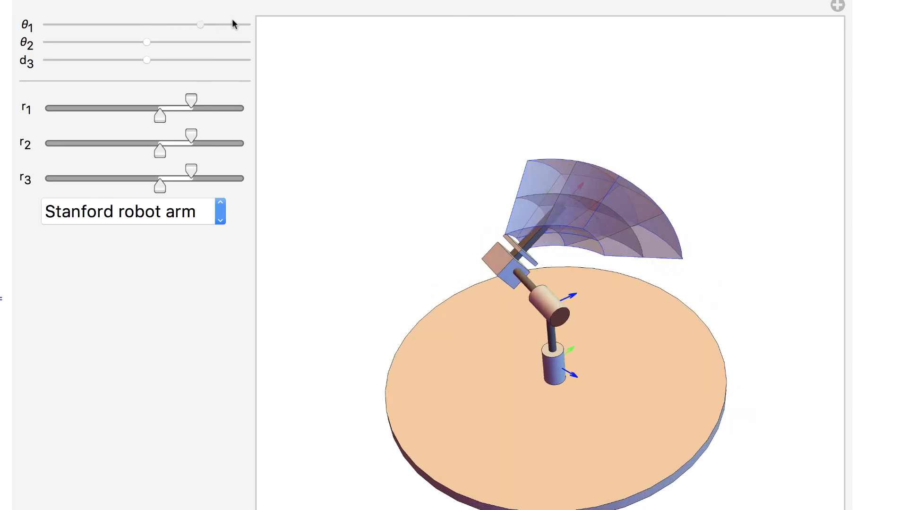